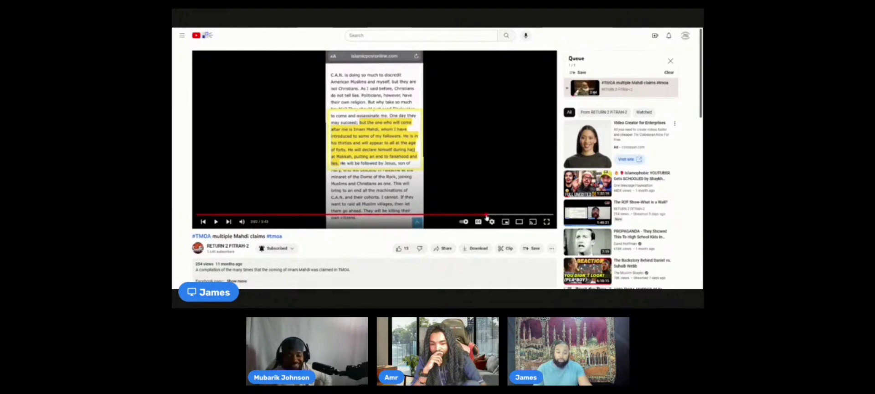
{"action": "mouse_move", "coordinate": [480, 215]}
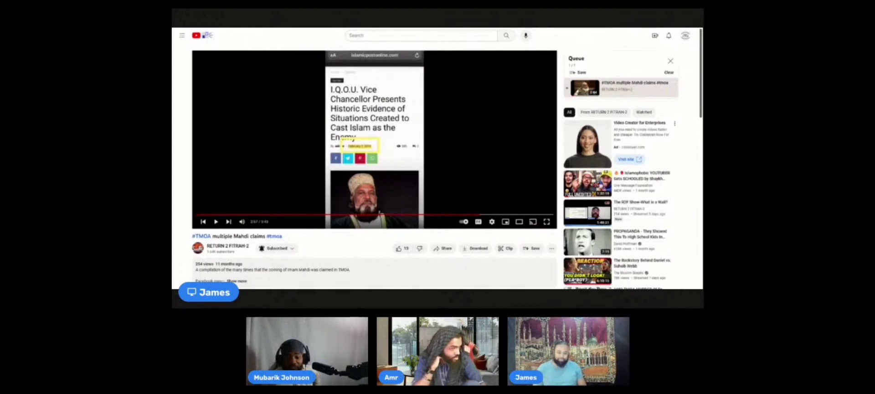
{"action": "mouse_move", "coordinate": [479, 218]}
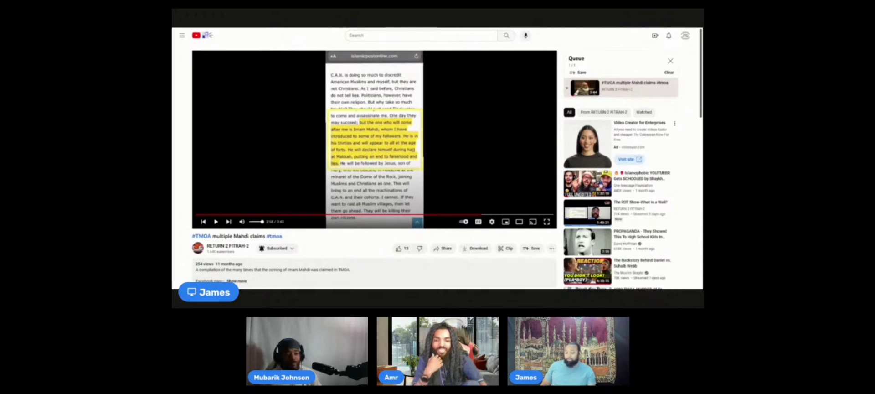
Resume playback of the multiple Mahdi claims video on the highlighted article passage.
{"action": "left_click", "coordinate": [215, 221]}
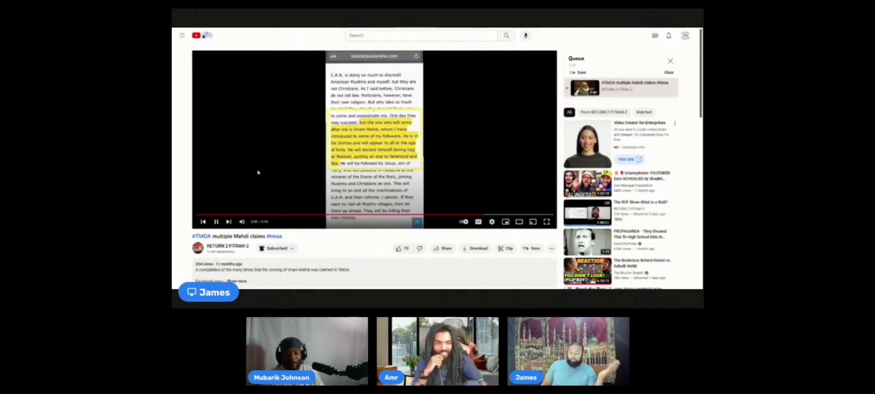